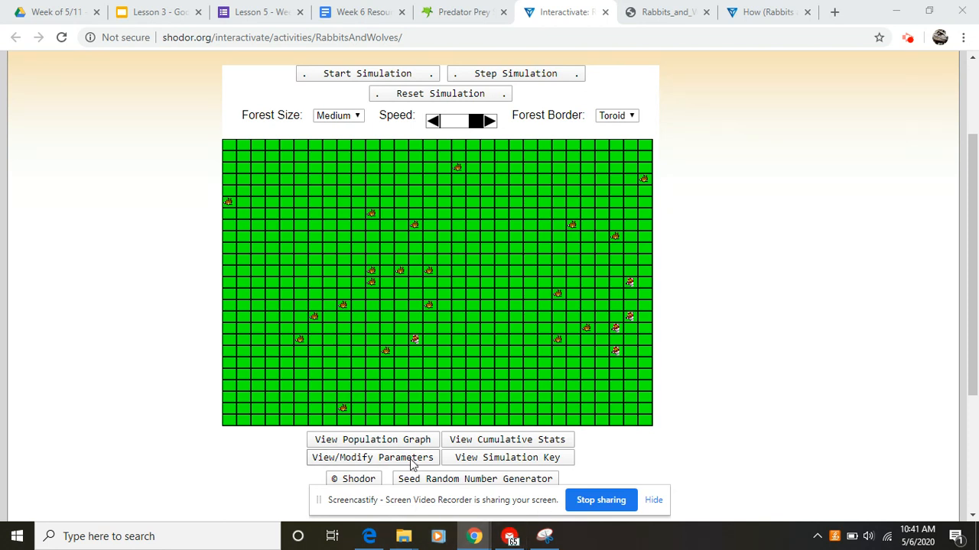
Bring up the View Parameters box listing the simulator's parameter categories.
{"action": "left_click", "coordinate": [374, 457]}
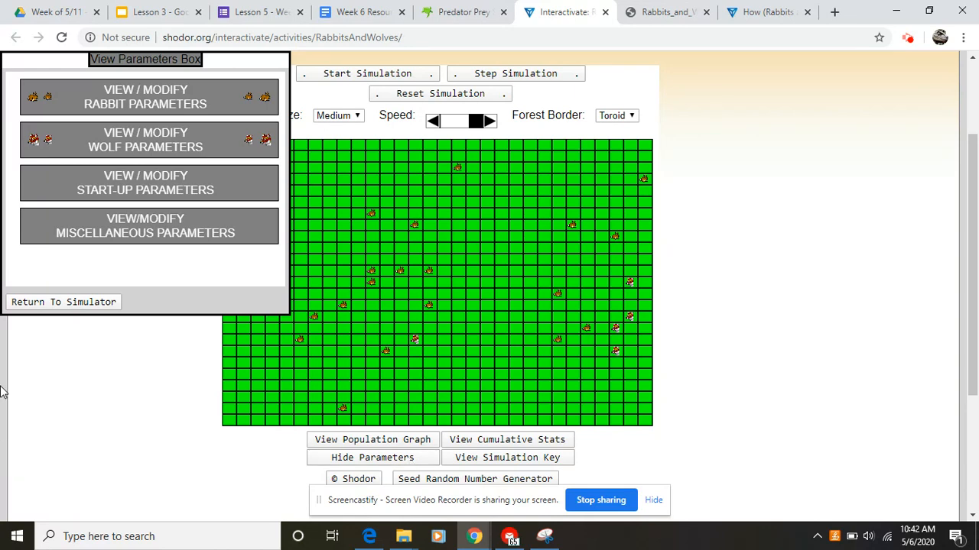
{"action": "left_click", "coordinate": [144, 96]}
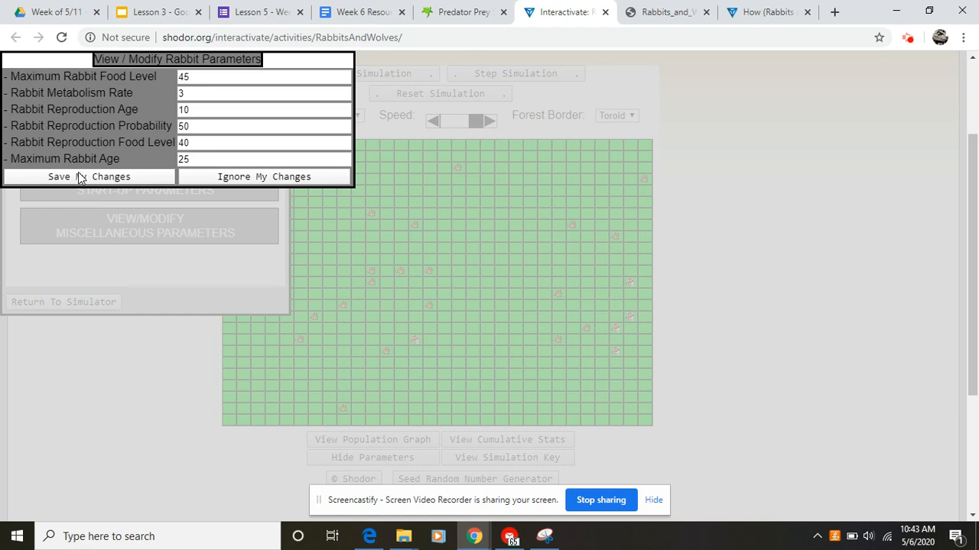
{"action": "left_click", "coordinate": [86, 177]}
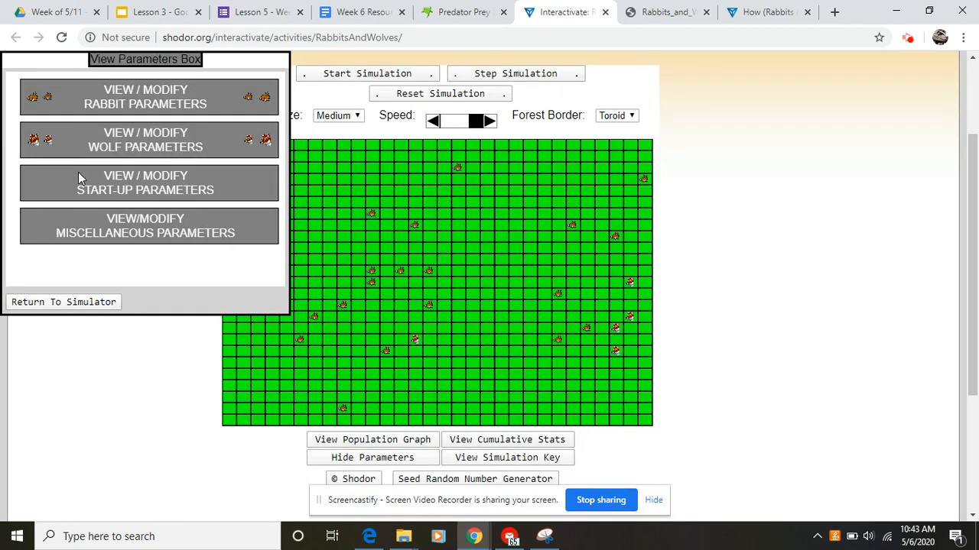
{"action": "left_click", "coordinate": [144, 141]}
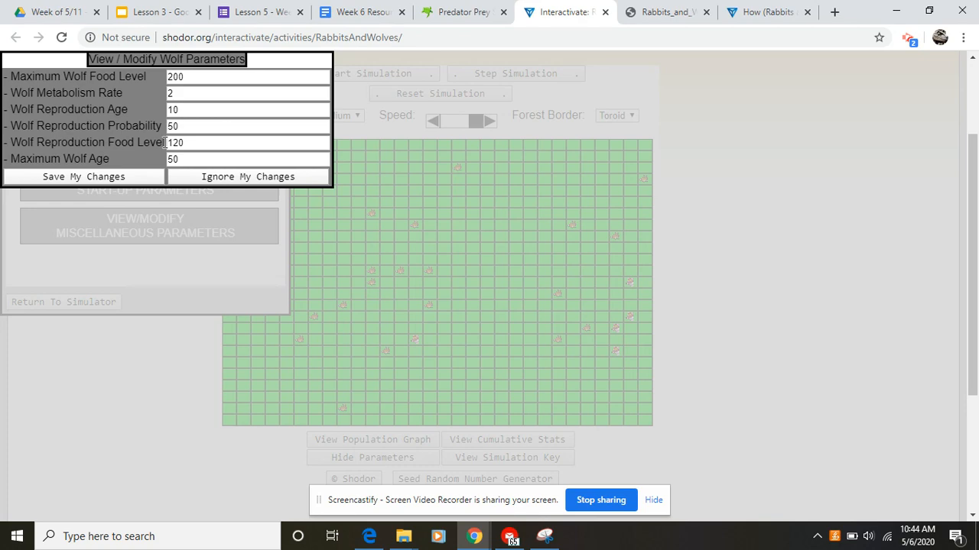
{"action": "mouse_move", "coordinate": [263, 184]}
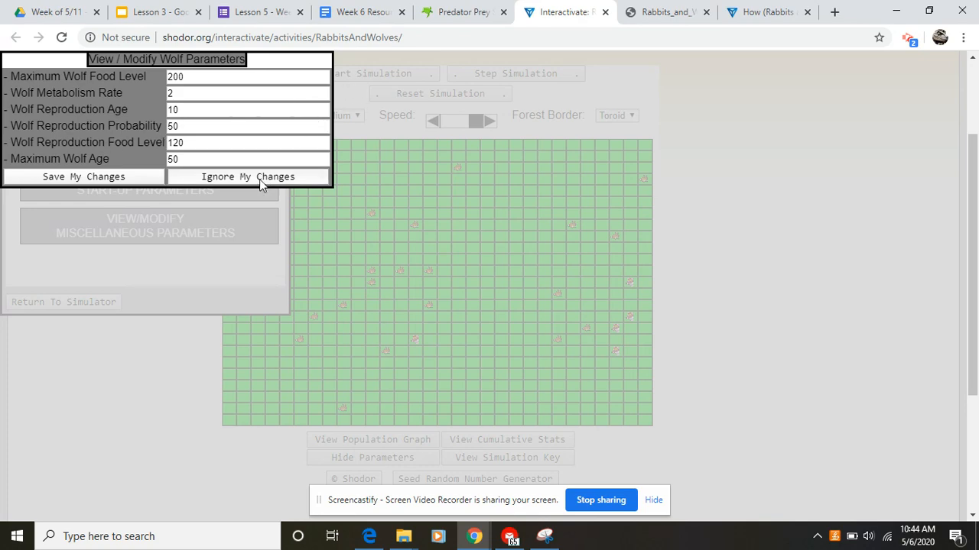
{"action": "left_click", "coordinate": [248, 177]}
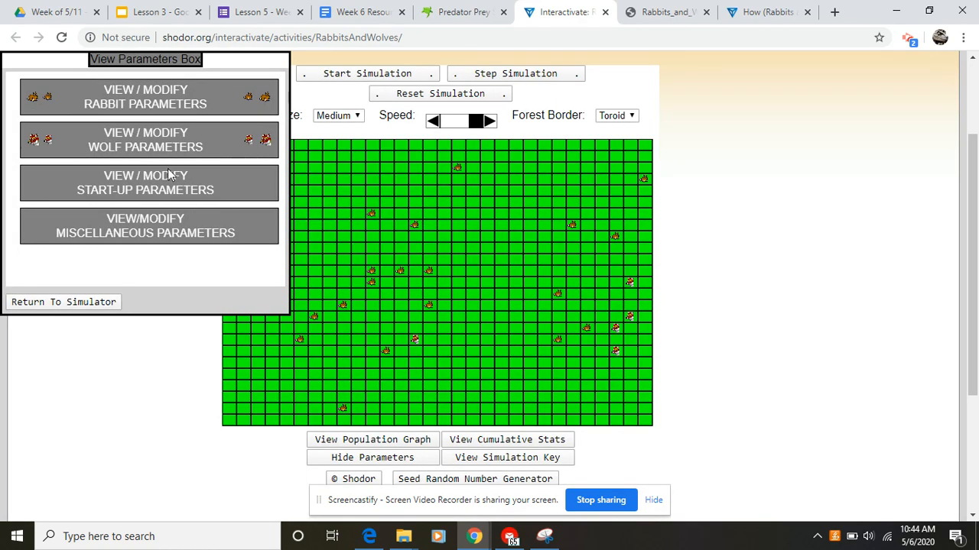
{"action": "left_click", "coordinate": [144, 183]}
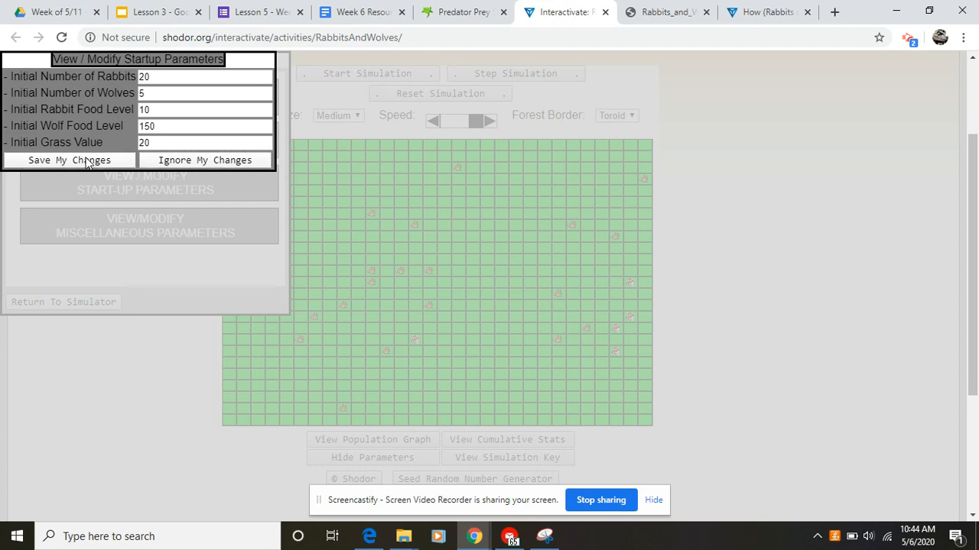
{"action": "left_click", "coordinate": [70, 160]}
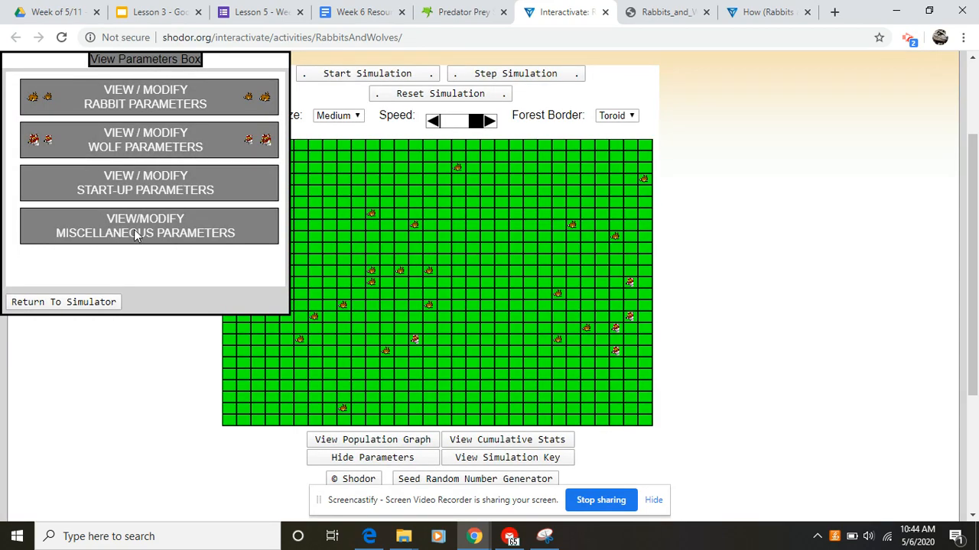
Review miscellaneous parameters (rabbit food value 10, grass growth rate 1) and return to the simulator grid.
{"action": "left_click", "coordinate": [144, 227]}
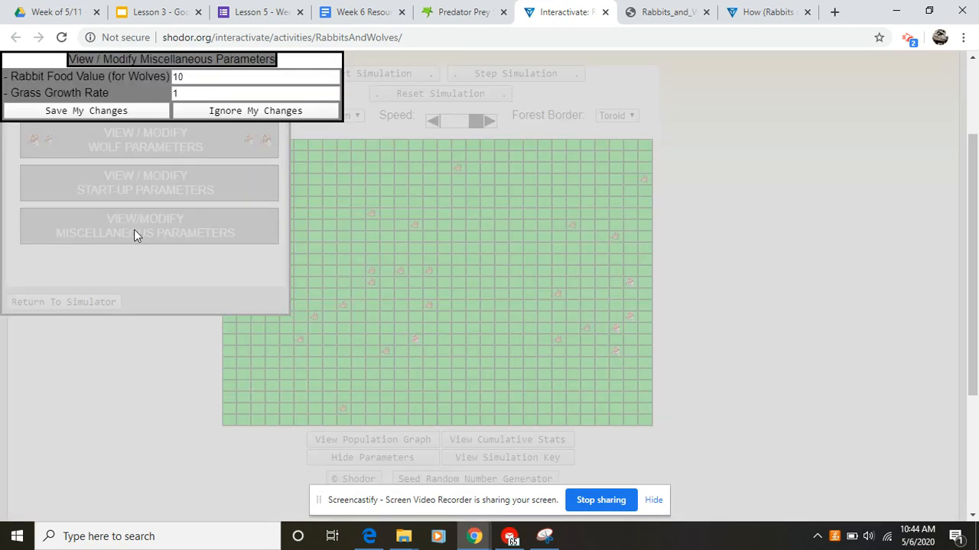
{"action": "mouse_move", "coordinate": [222, 196]}
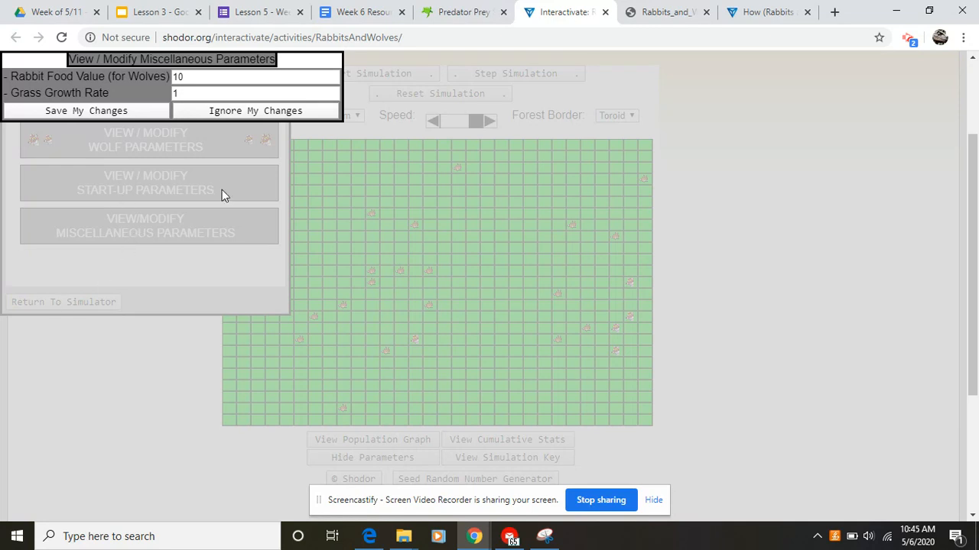
{"action": "mouse_move", "coordinate": [125, 157]}
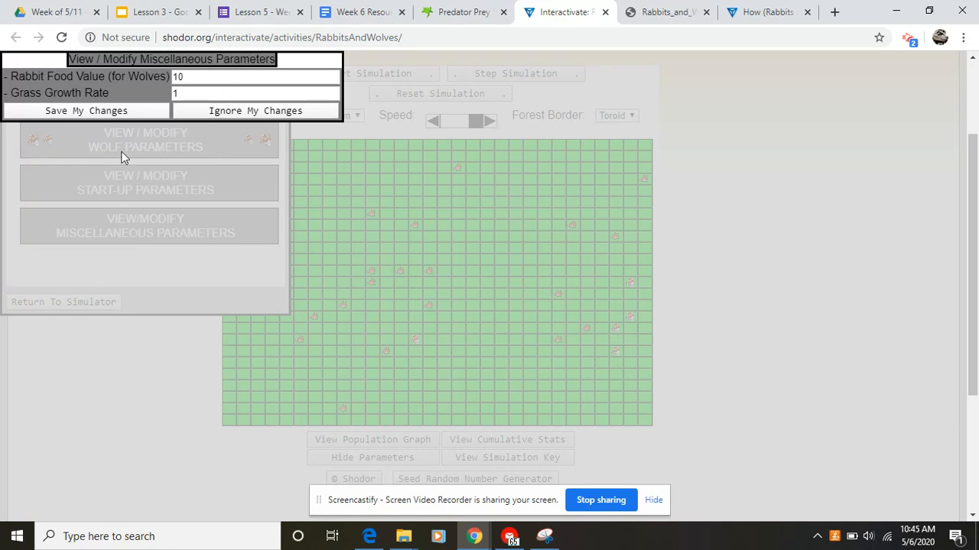
{"action": "mouse_move", "coordinate": [60, 152]}
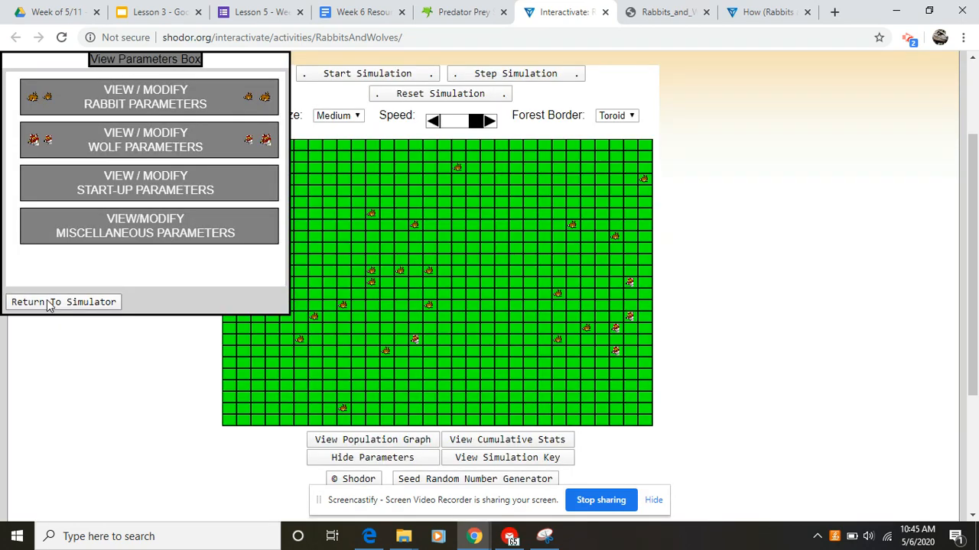
{"action": "mouse_move", "coordinate": [84, 306]}
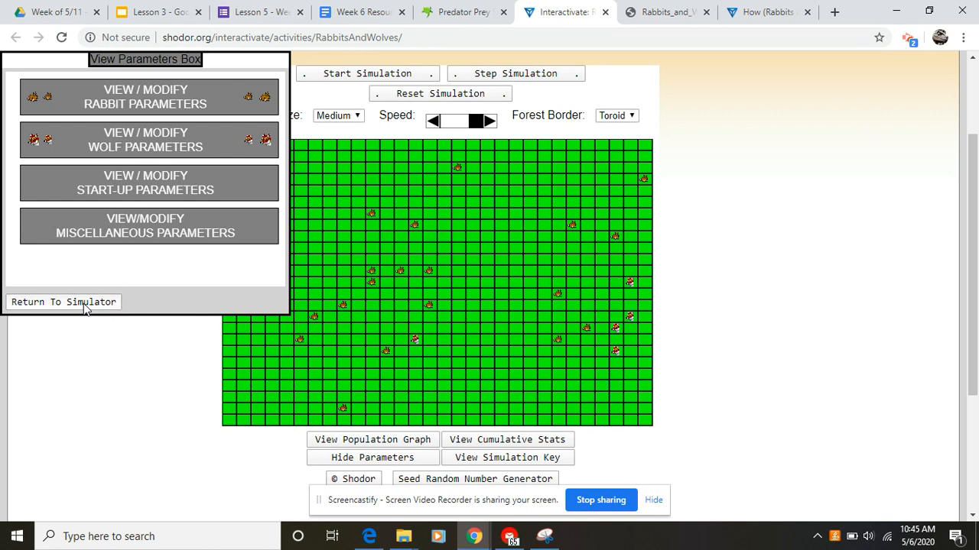
{"action": "left_click", "coordinate": [62, 302]}
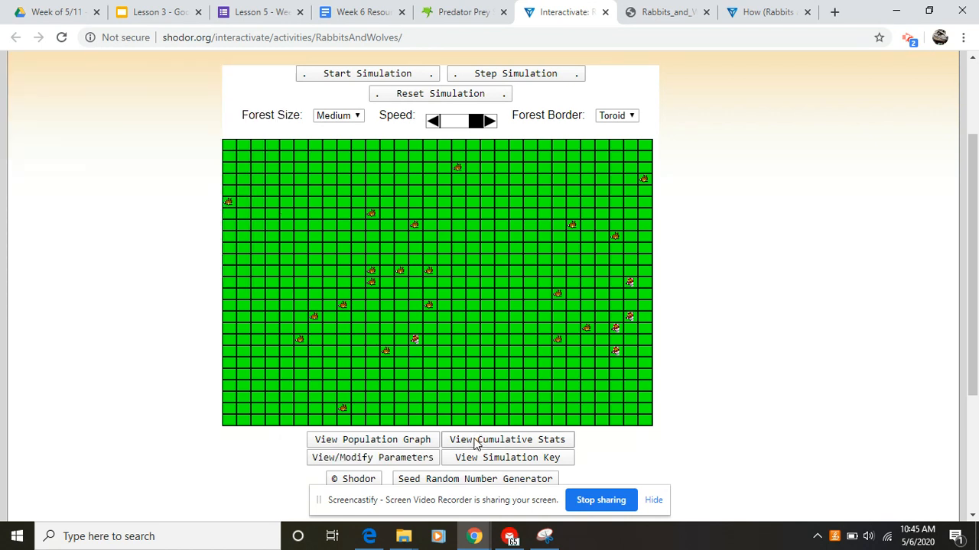
{"action": "mouse_move", "coordinate": [542, 453]}
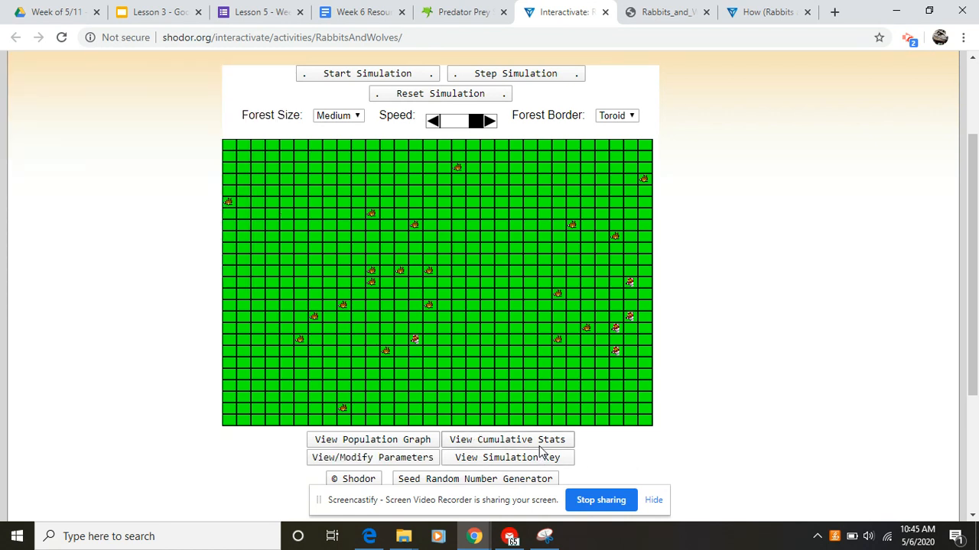
Show cumulative statistics: stage 1, 20 rabbits and 5 wolves living, none died or born.
{"action": "left_click", "coordinate": [506, 438]}
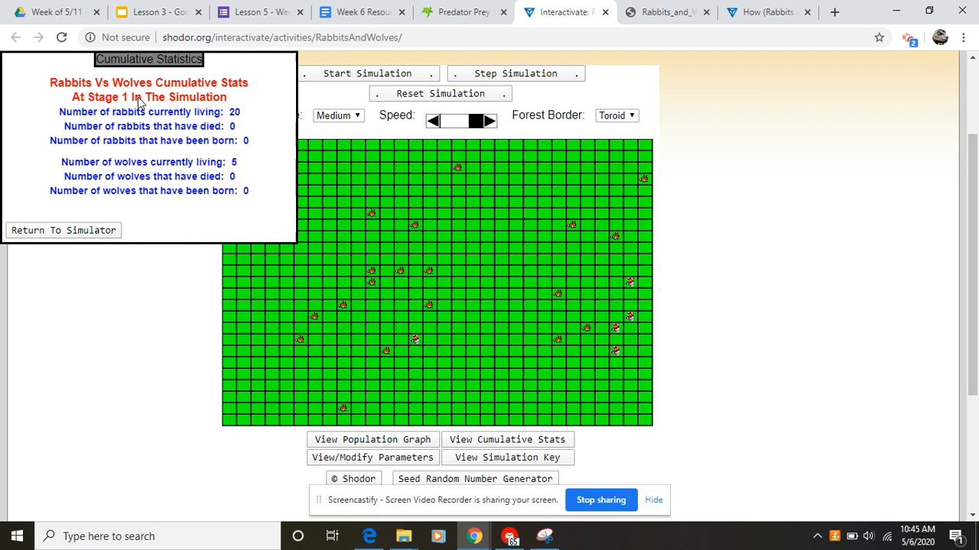
{"action": "mouse_move", "coordinate": [147, 169]}
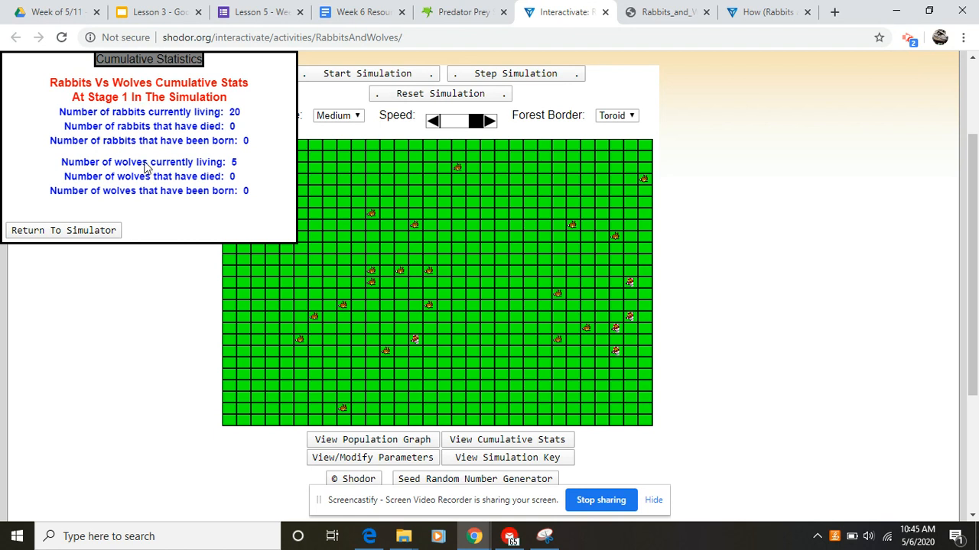
{"action": "mouse_move", "coordinate": [197, 376]}
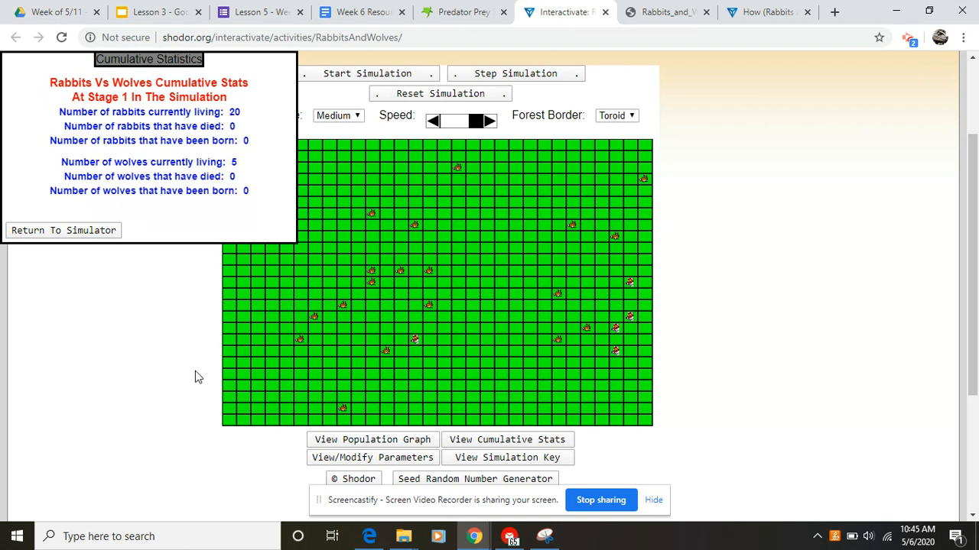
{"action": "mouse_move", "coordinate": [736, 472]}
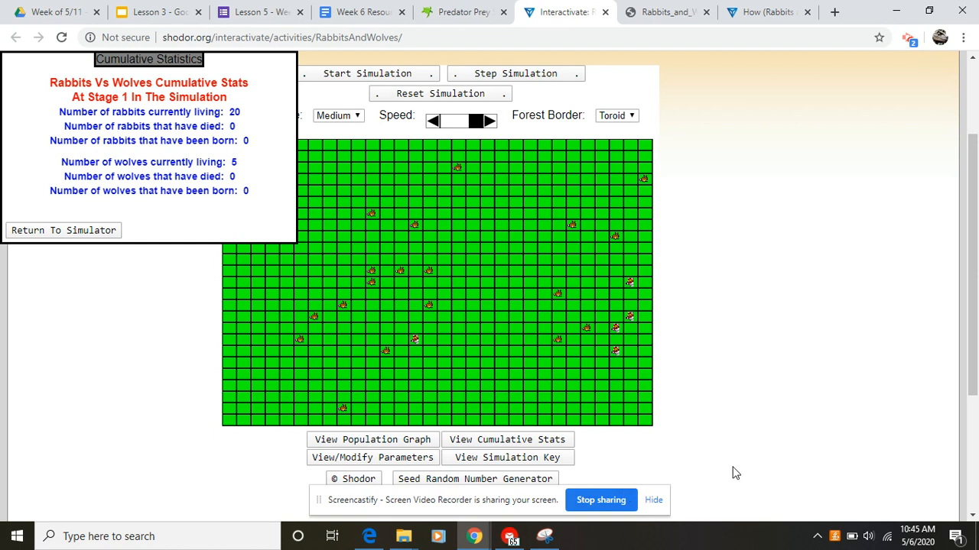